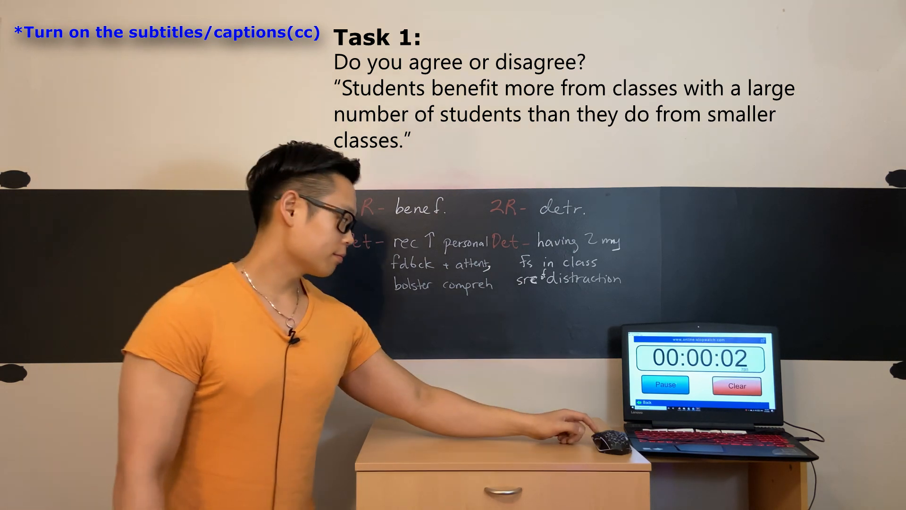
click(664, 384)
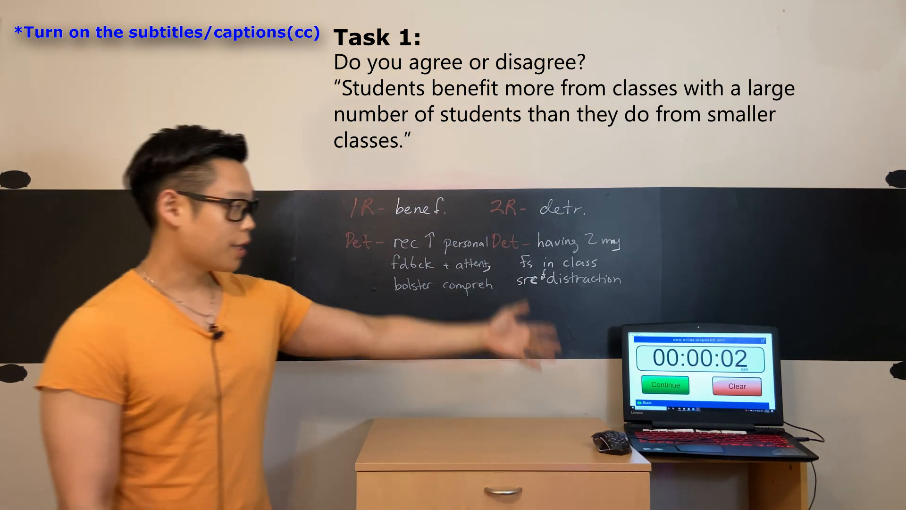